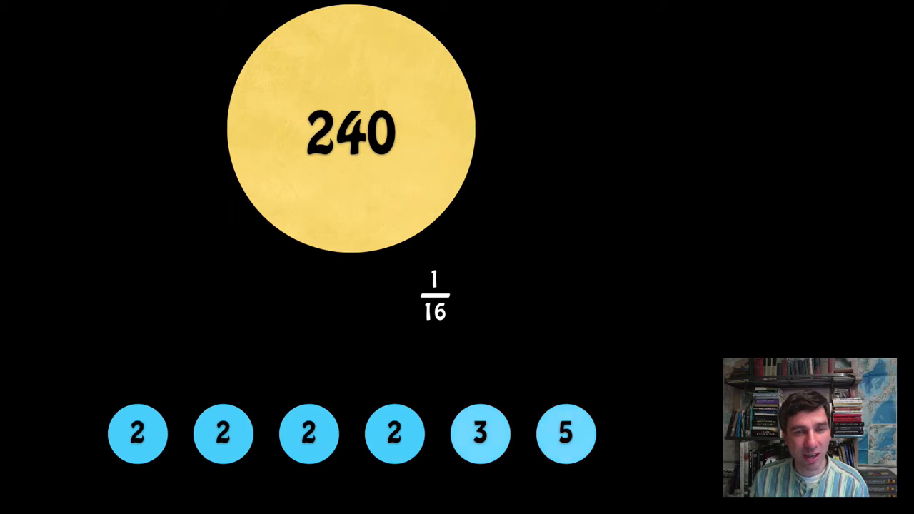
- Reveal the unit fraction 1/15 beside 1/16, highlighting the 3 and 5 factor circles
click(395, 433)
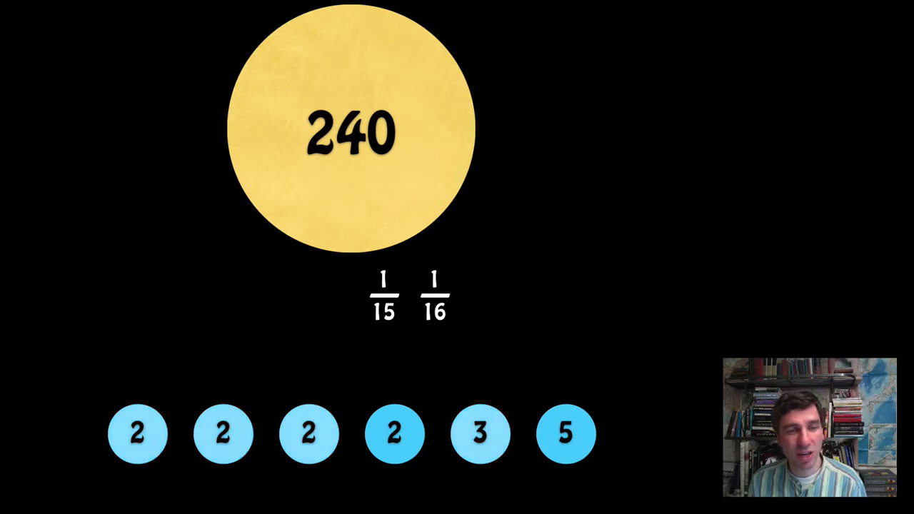